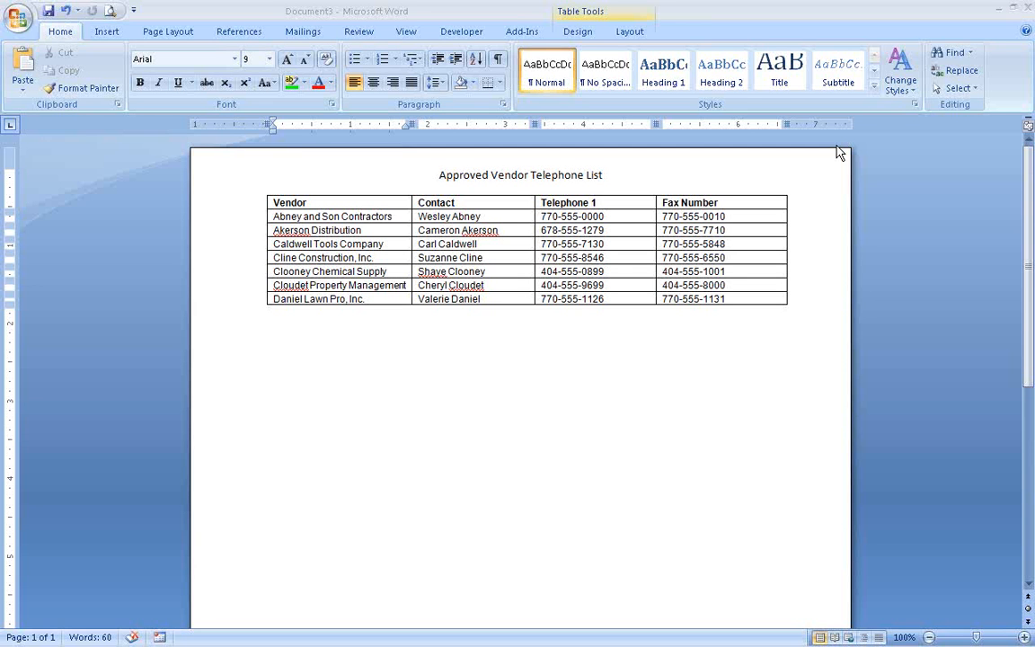
mouse_move(645, 169)
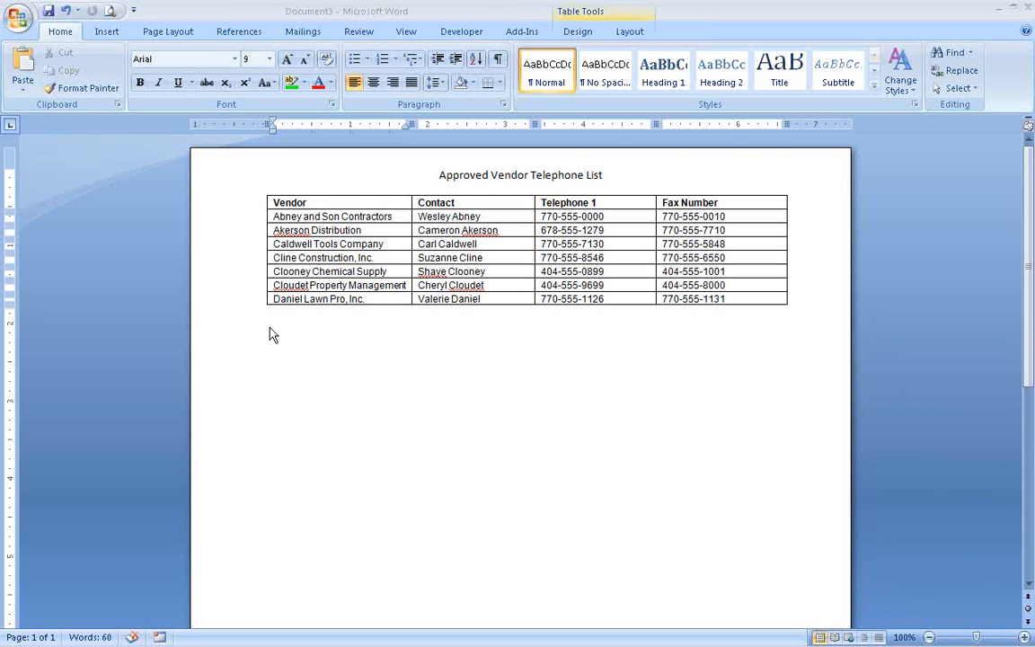
Place the cursor on the blank line below the Approved Vendor Telephone List table.
click(270, 325)
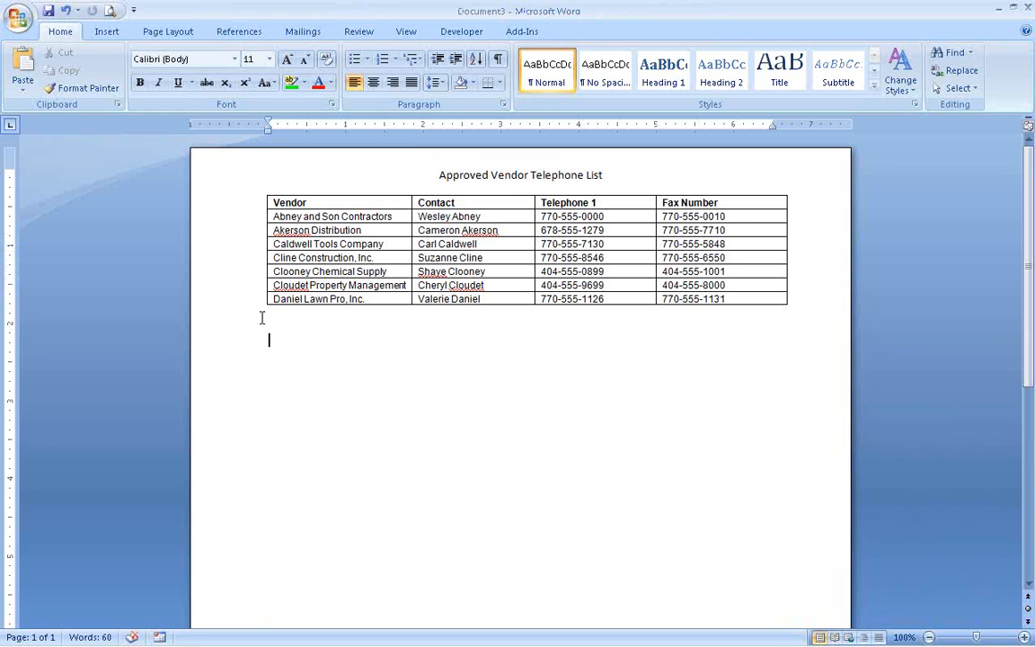
Insert a 4-column by 3-row table from the Insert tab's Table grid.
click(106, 30)
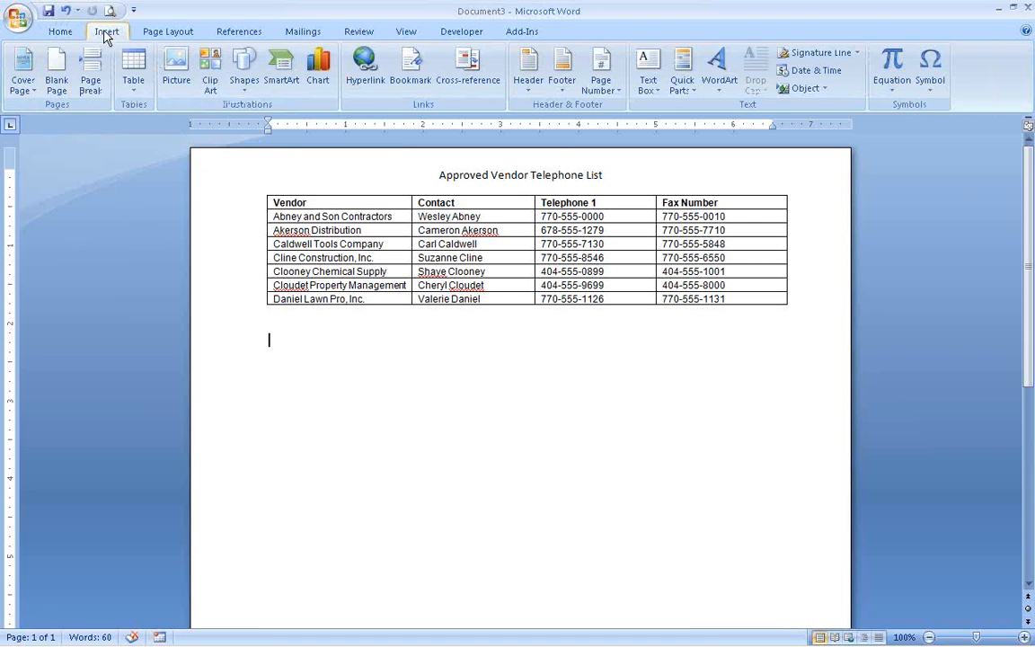
mouse_move(133, 67)
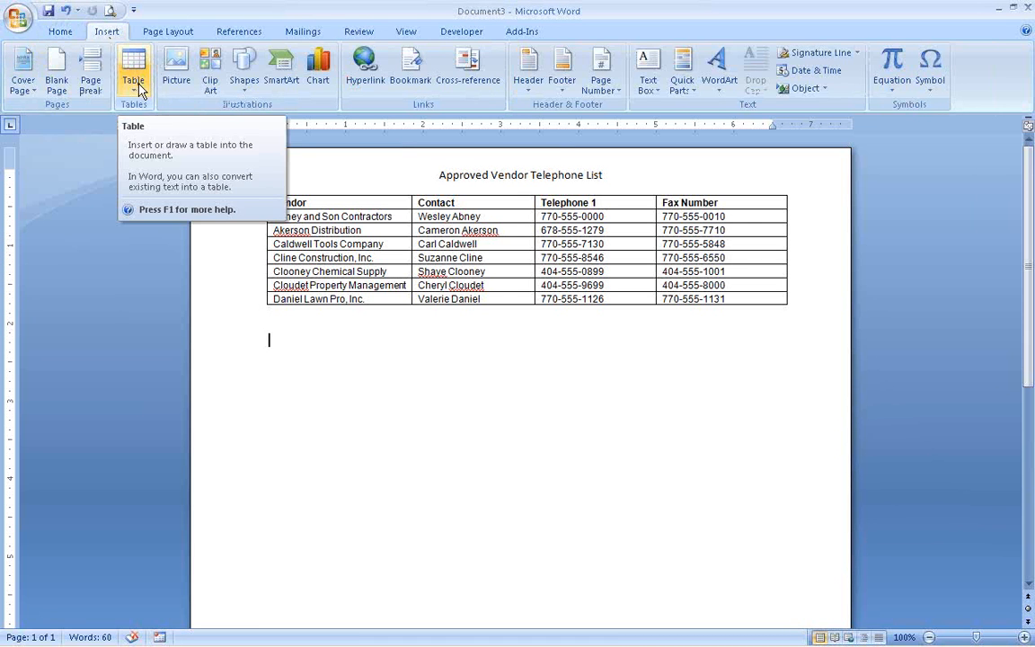
click(133, 67)
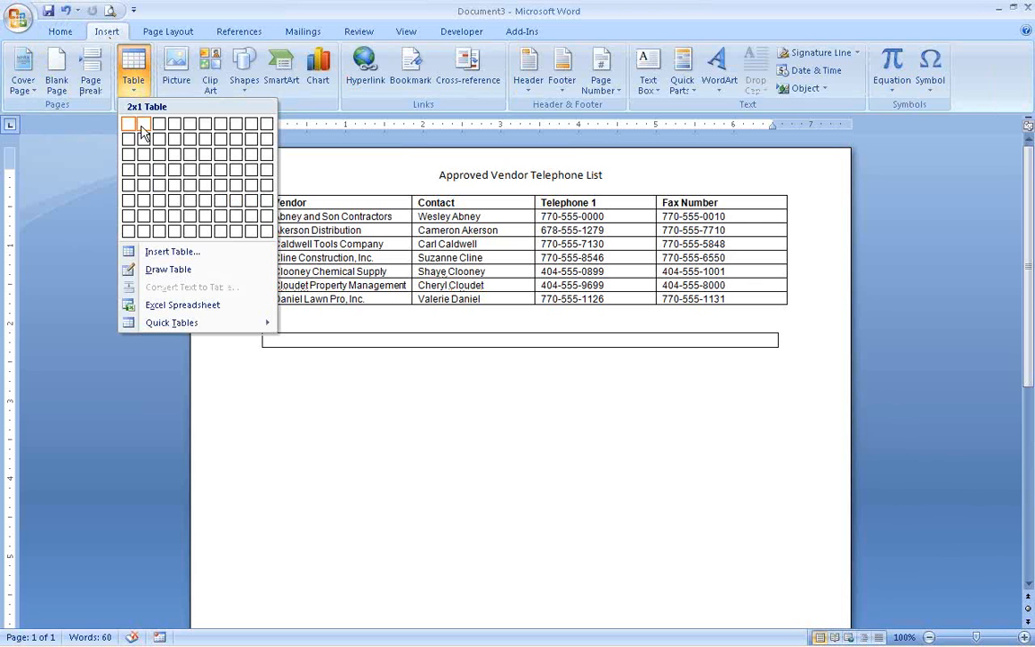
mouse_move(174, 139)
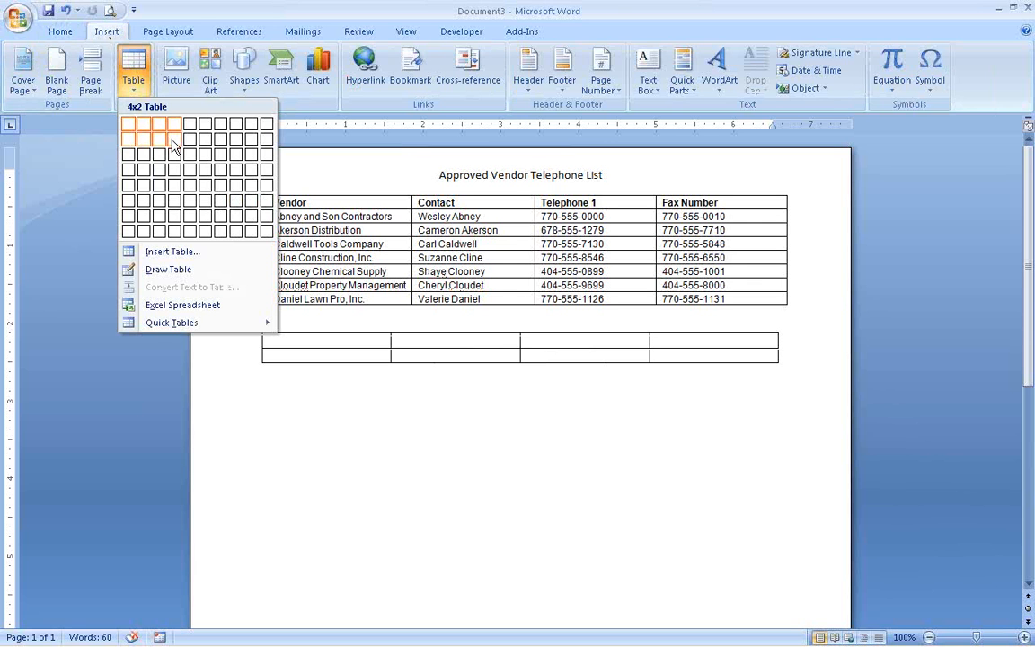
click(173, 143)
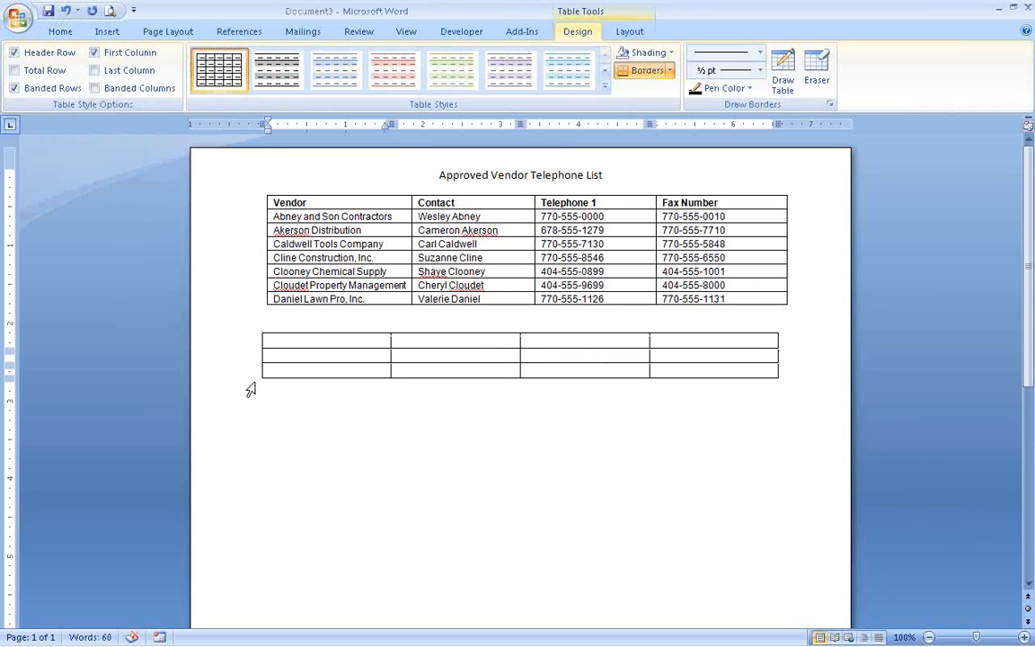
click(107, 31)
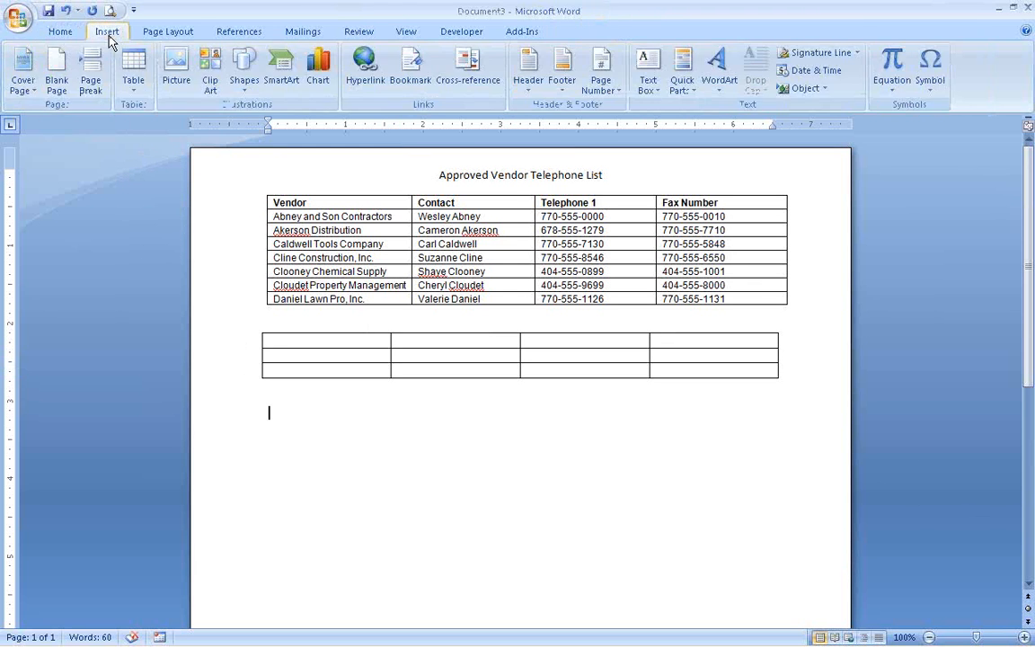
Use Insert Table to create a 5-column table, adjusting its row count.
click(133, 72)
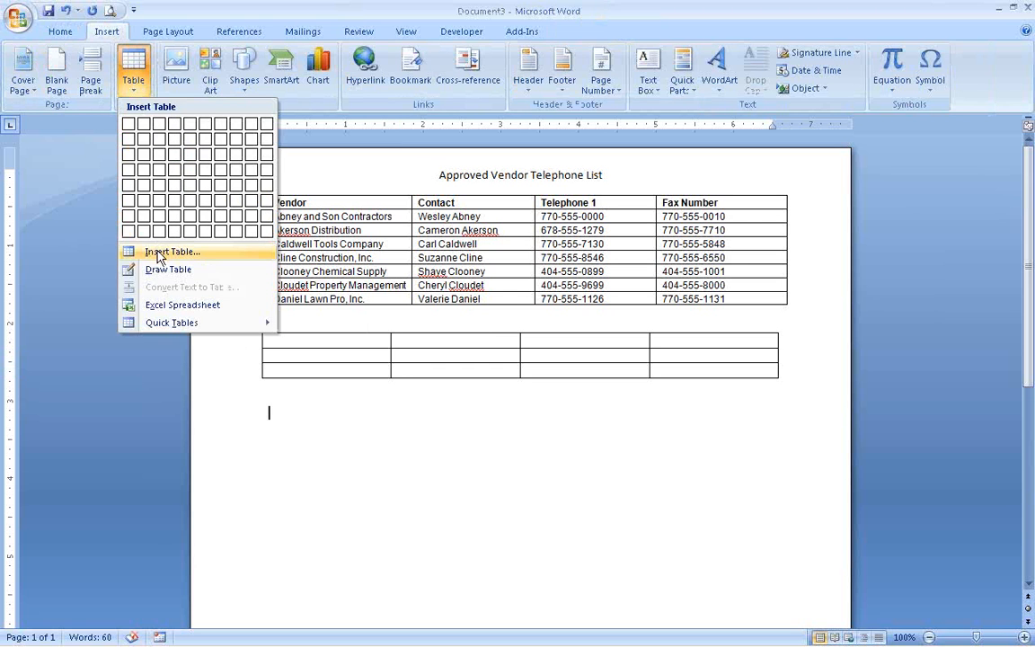
click(172, 252)
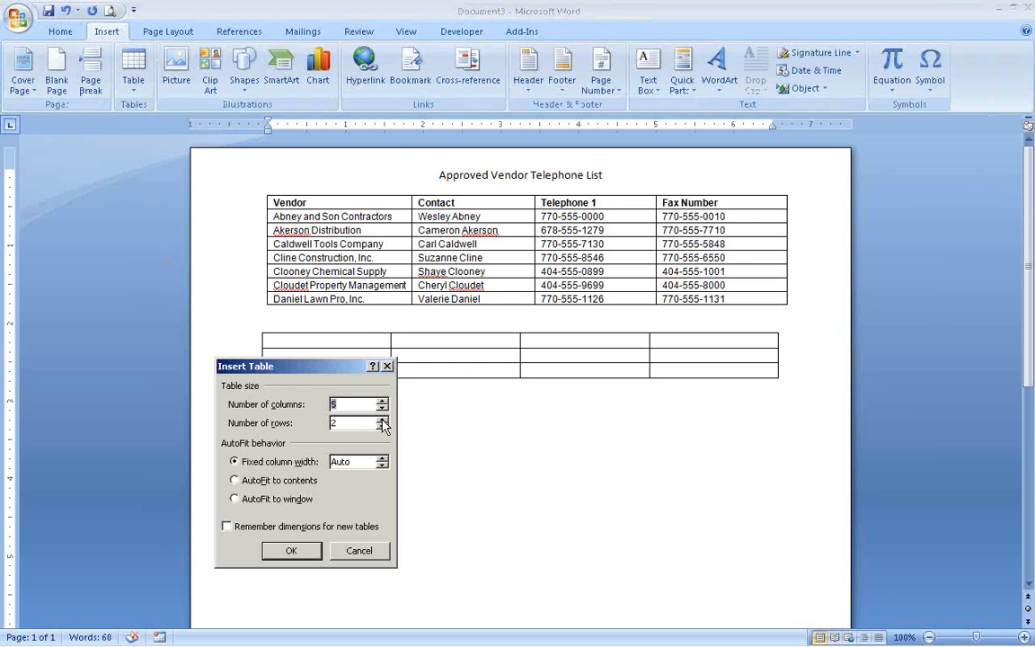
click(383, 419)
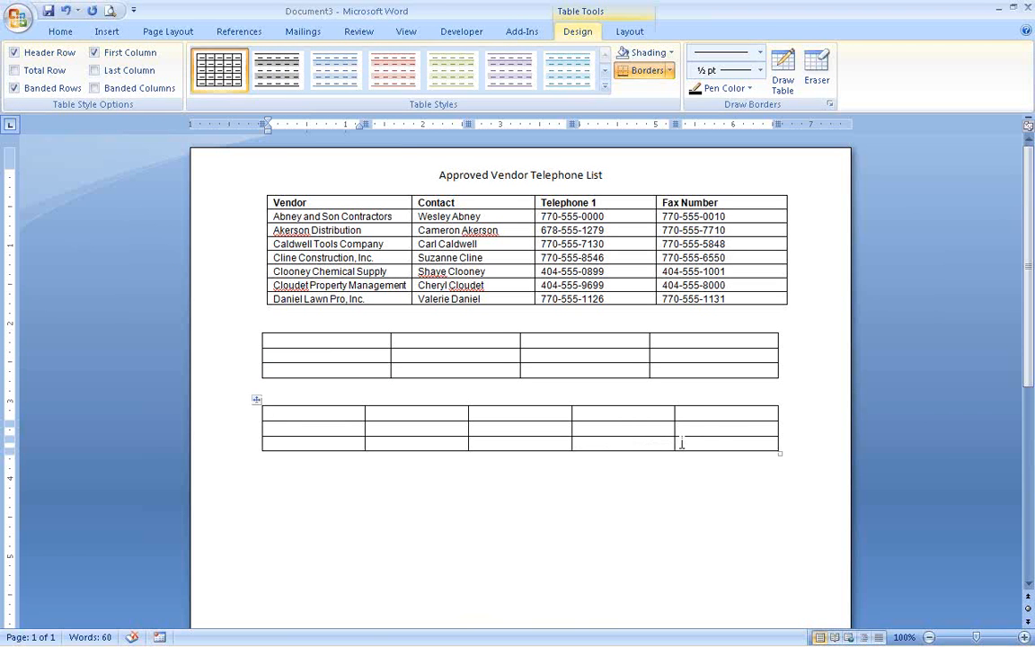
mouse_move(702, 419)
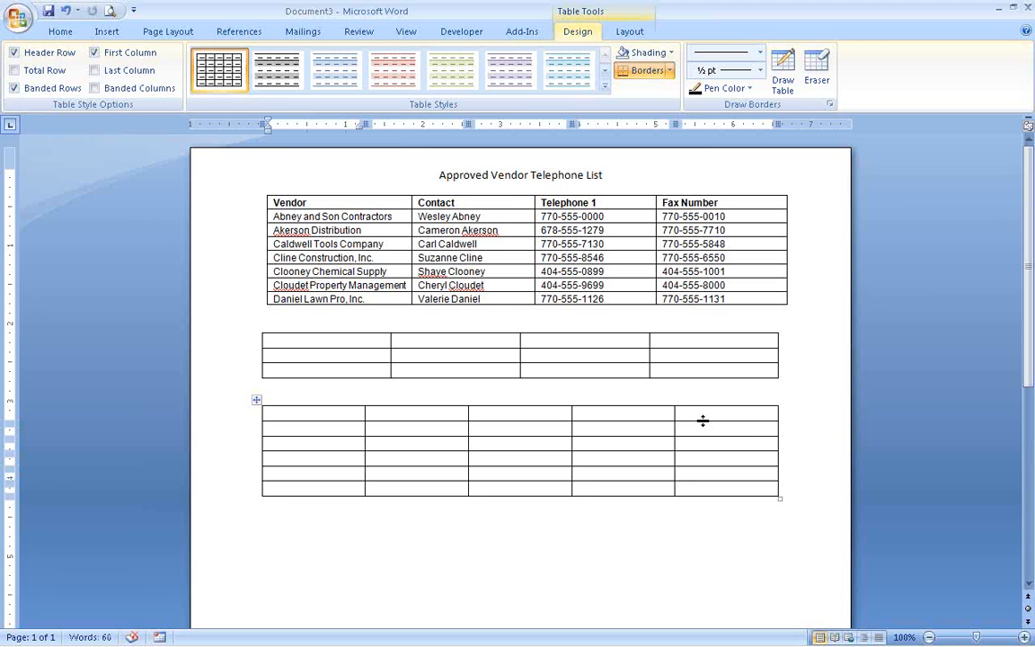
Widen the third cell of row 2 in the five-column table by dragging its border right.
click(270, 487)
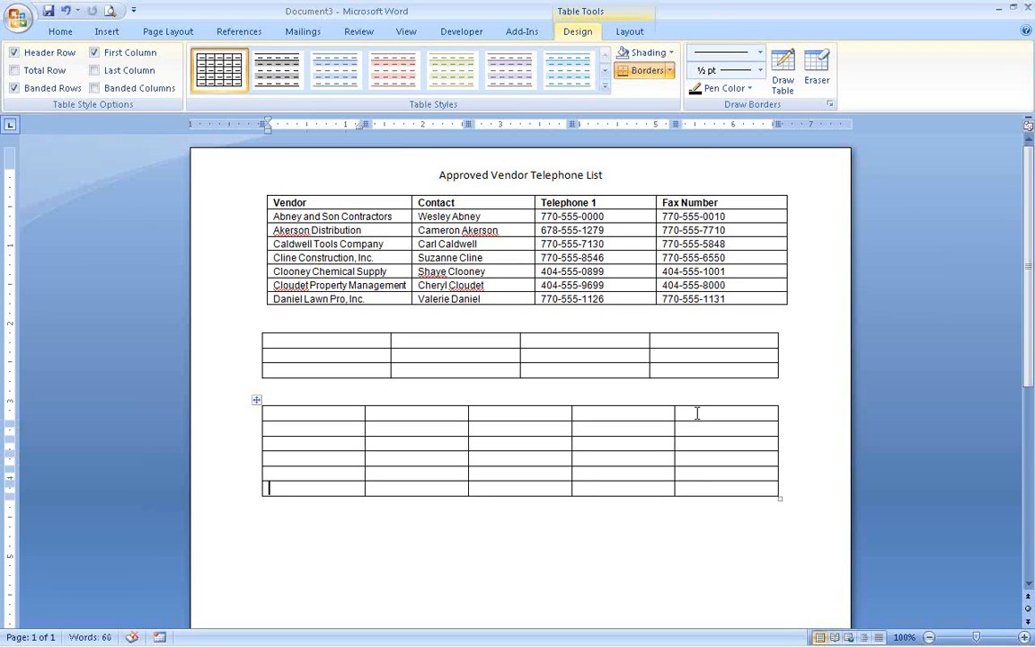
mouse_move(461, 461)
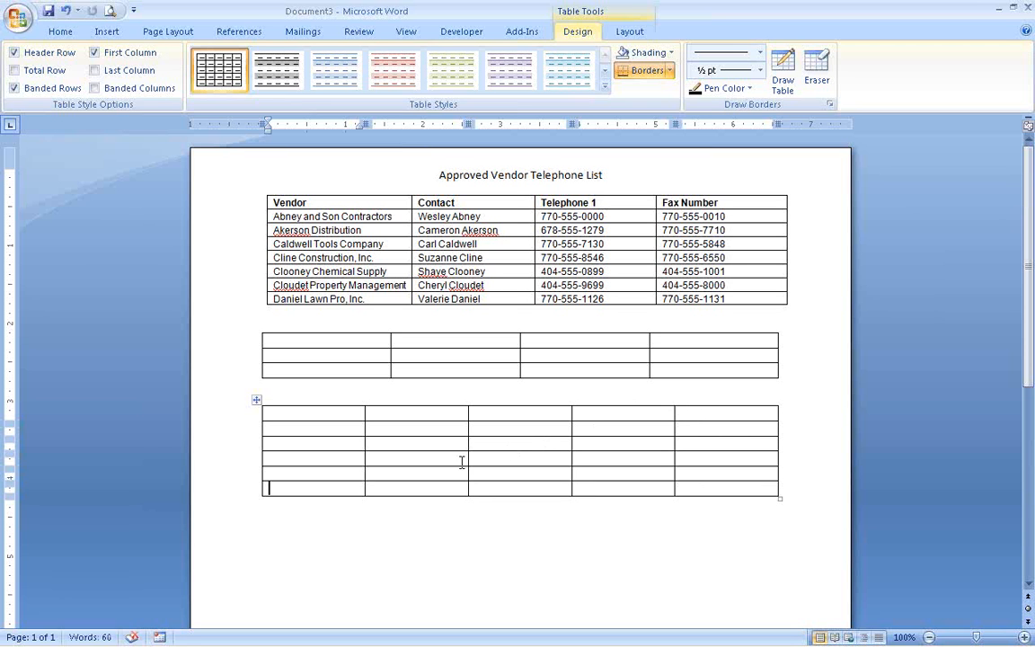
mouse_move(469, 430)
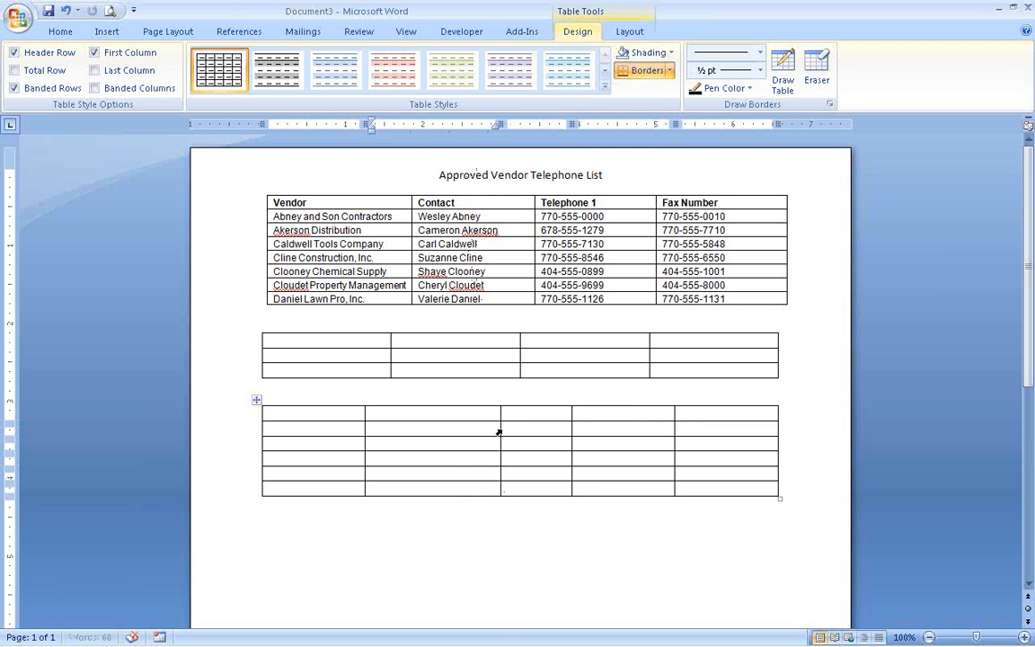
mouse_move(672, 430)
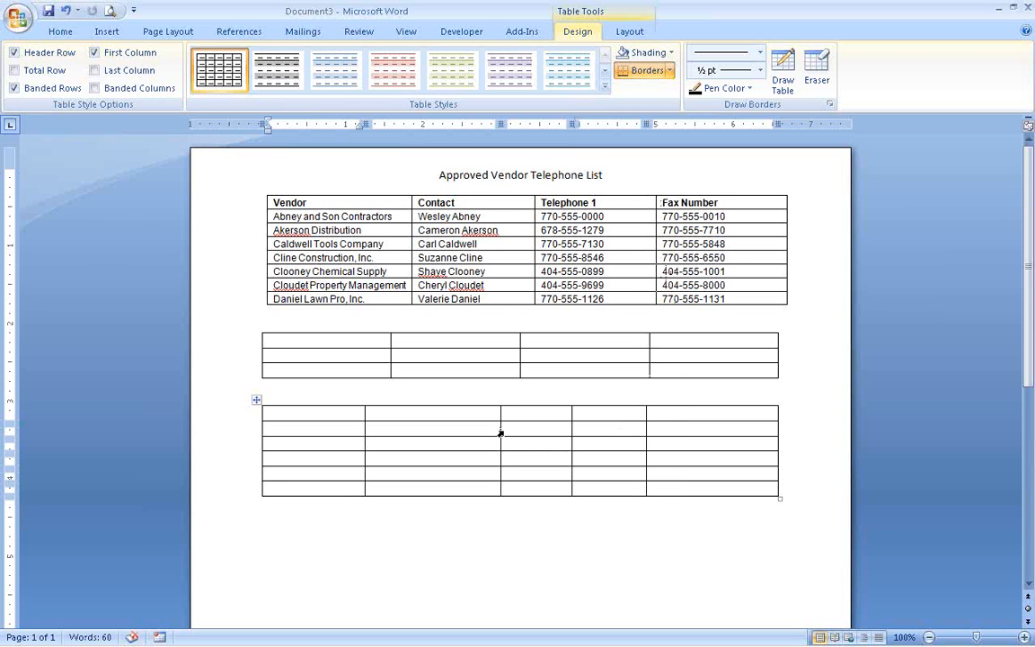
click(269, 487)
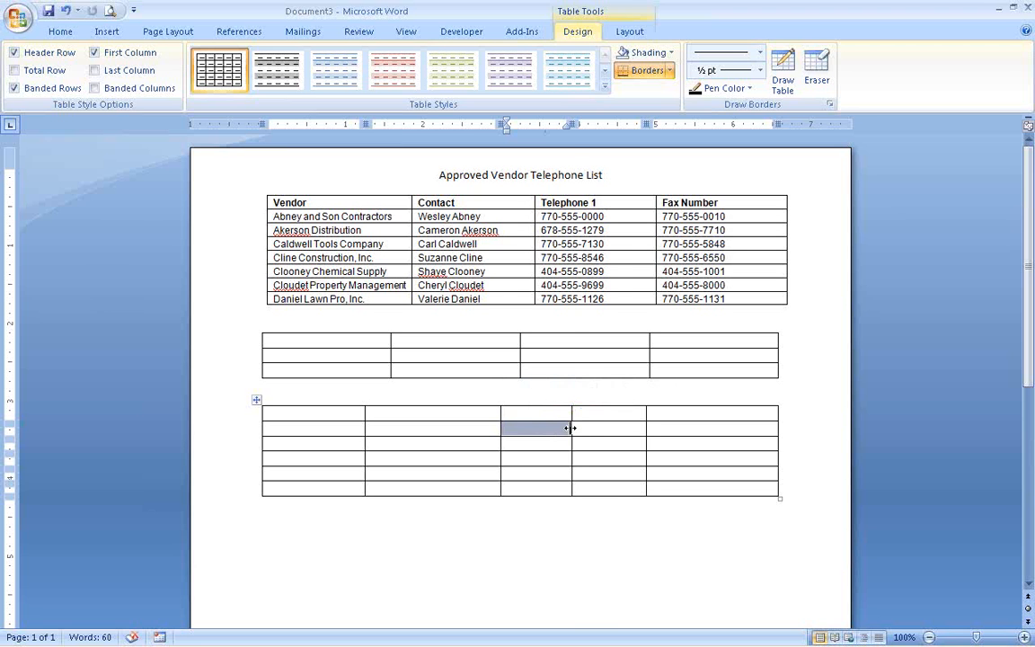
click(634, 428)
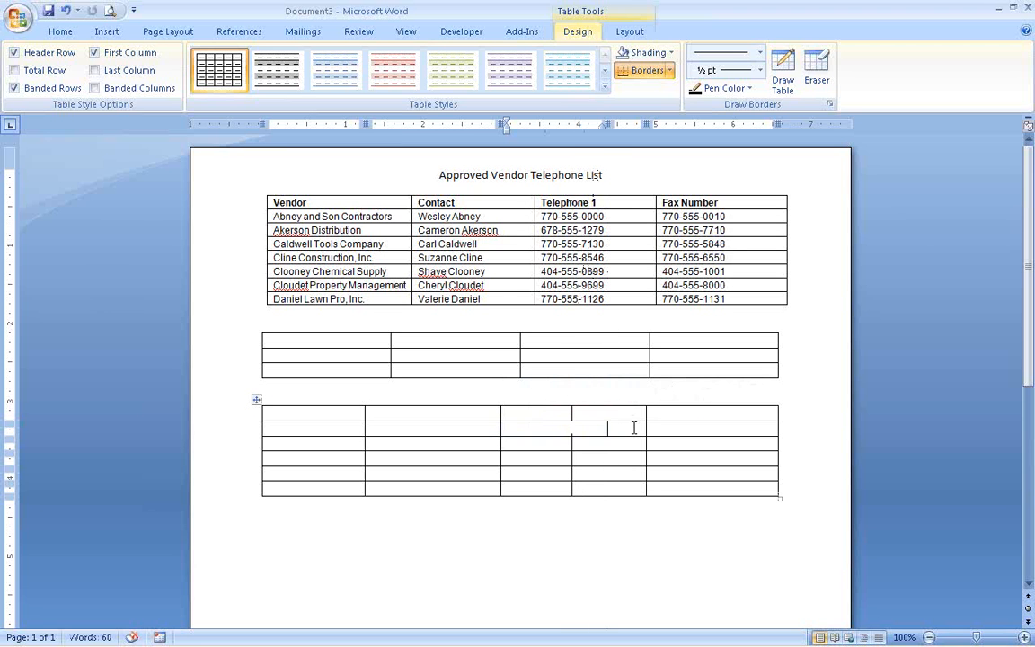
mouse_move(618, 441)
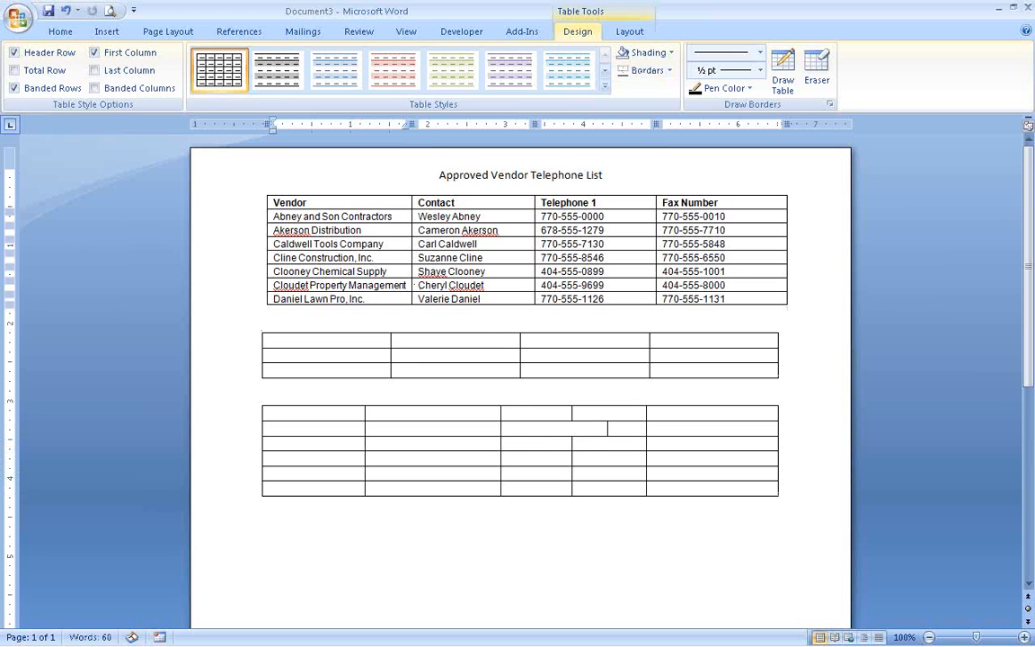
Type 'Inc' after 'Cloudet Property Management' in the vendor table.
text(Inc.)
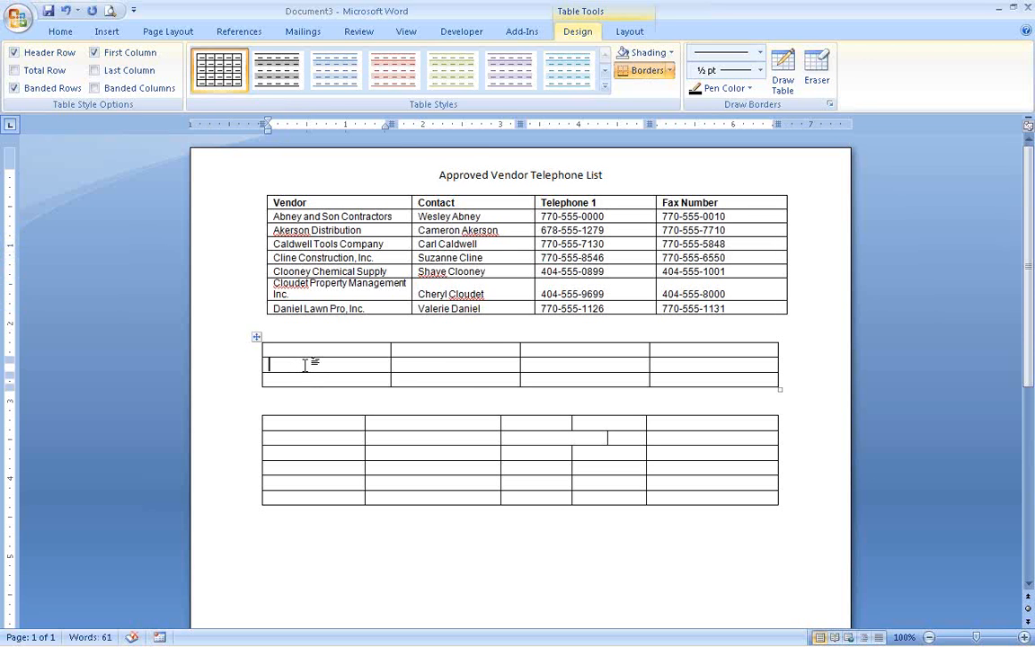
Set the middle 4x3 table's borders to None via Table Properties > Borders and Shading.
right_click(327, 364)
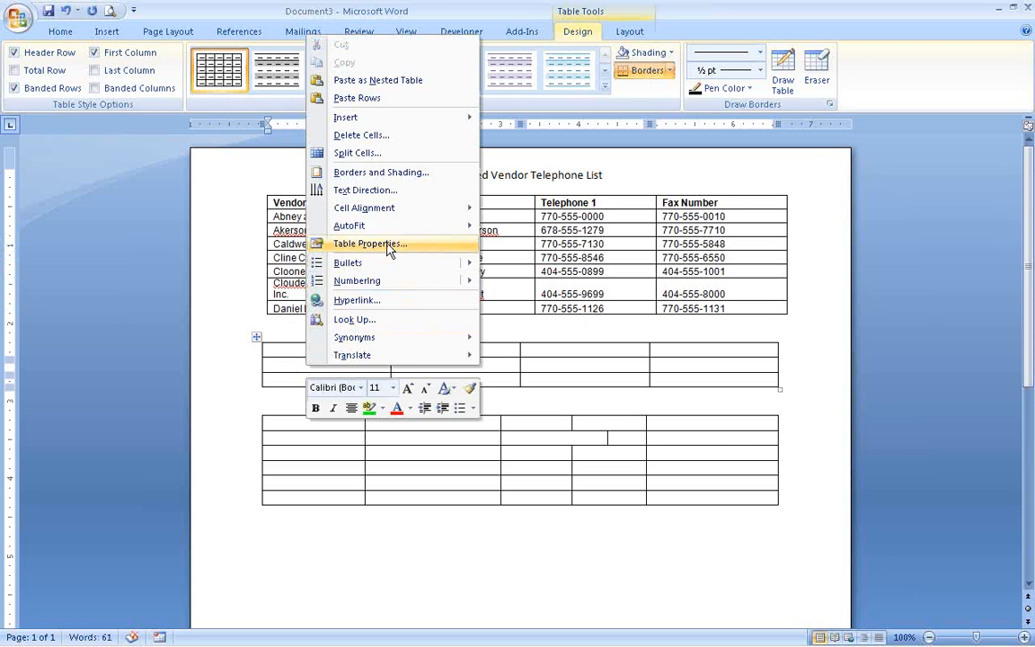
click(369, 244)
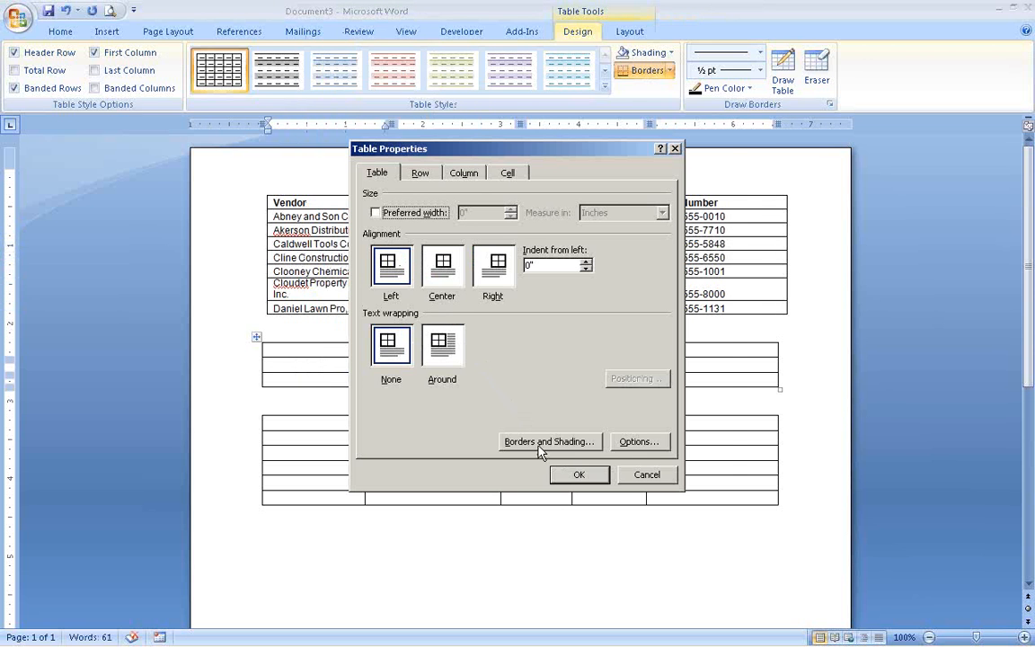
click(549, 441)
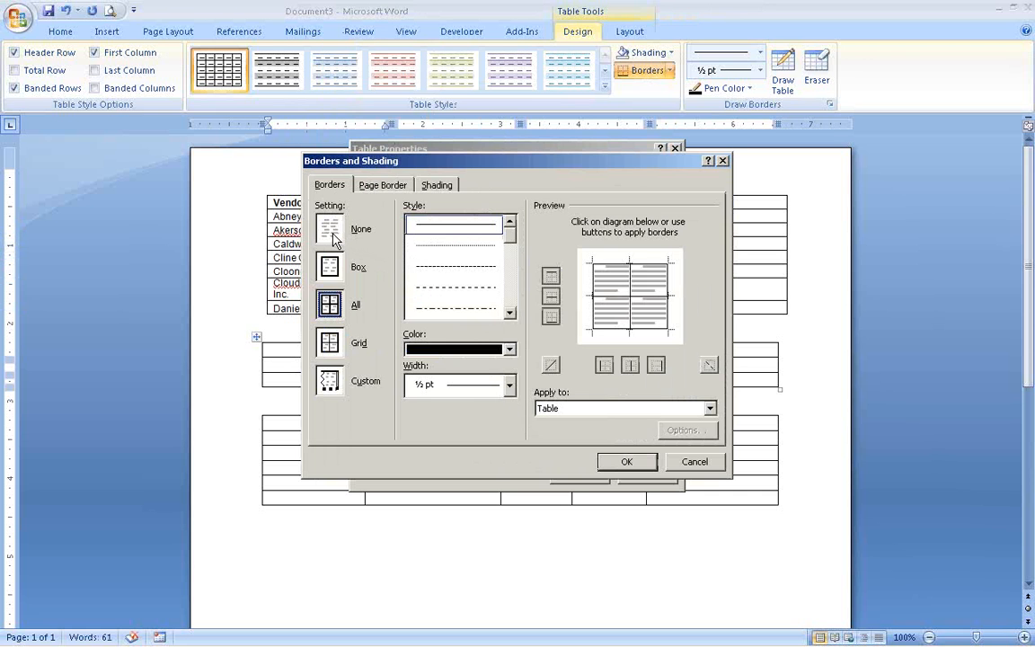
click(329, 229)
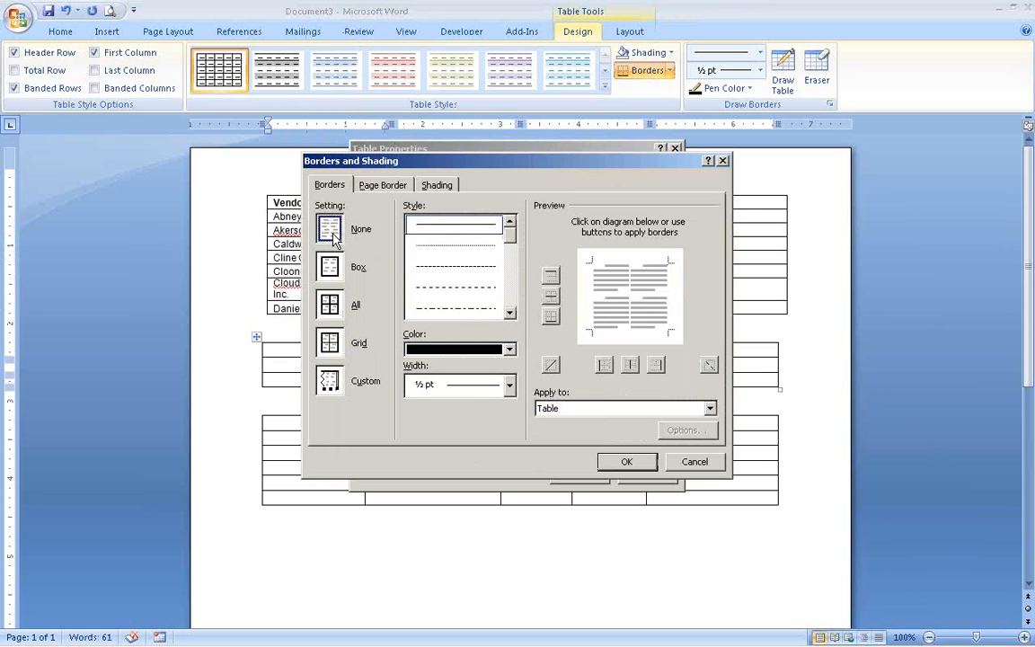
click(627, 461)
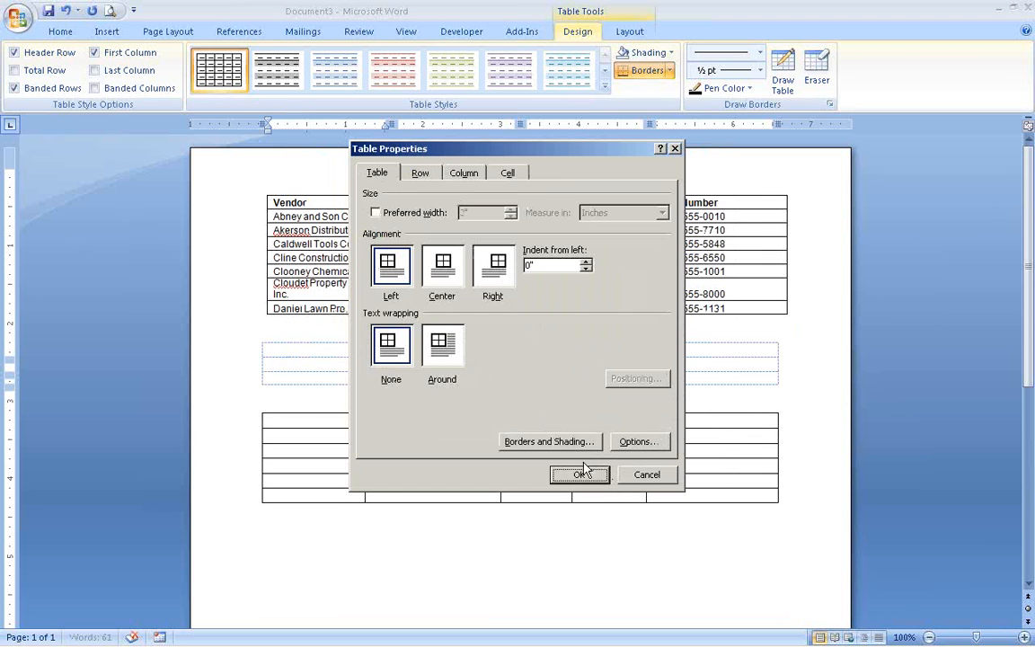
click(579, 474)
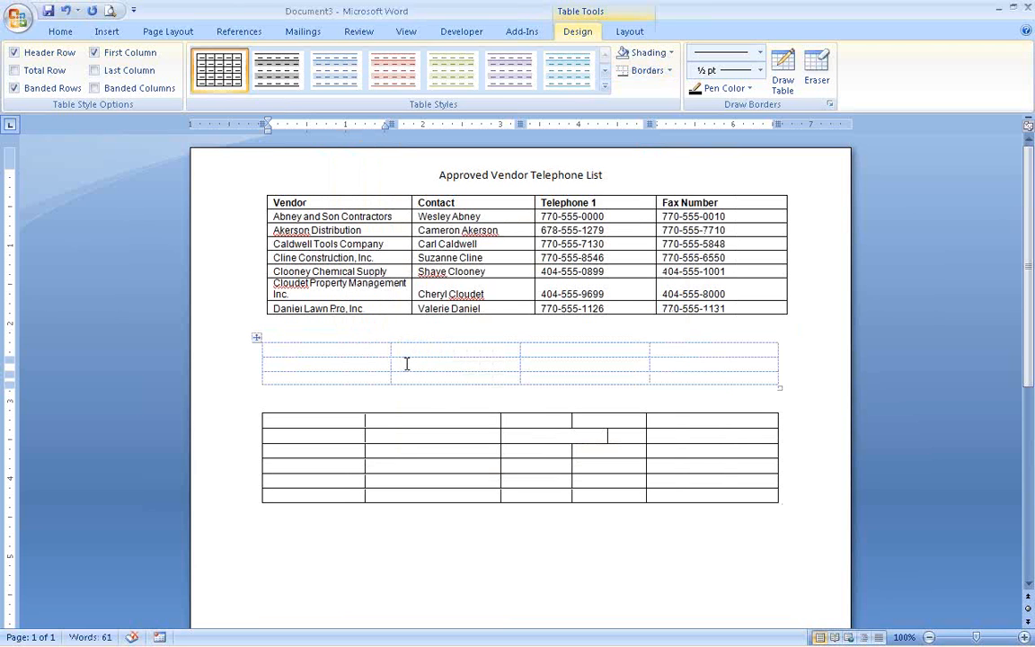
mouse_move(432, 359)
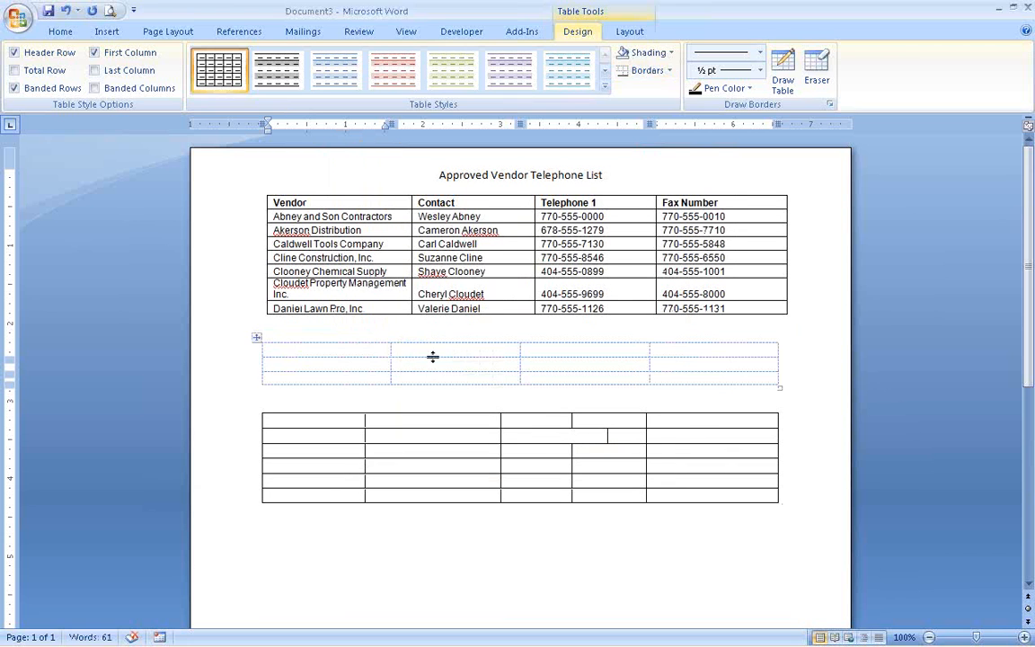
Toggle View Gridlines on the Layout tab and type 'qq' into a bottom-table cell.
click(629, 31)
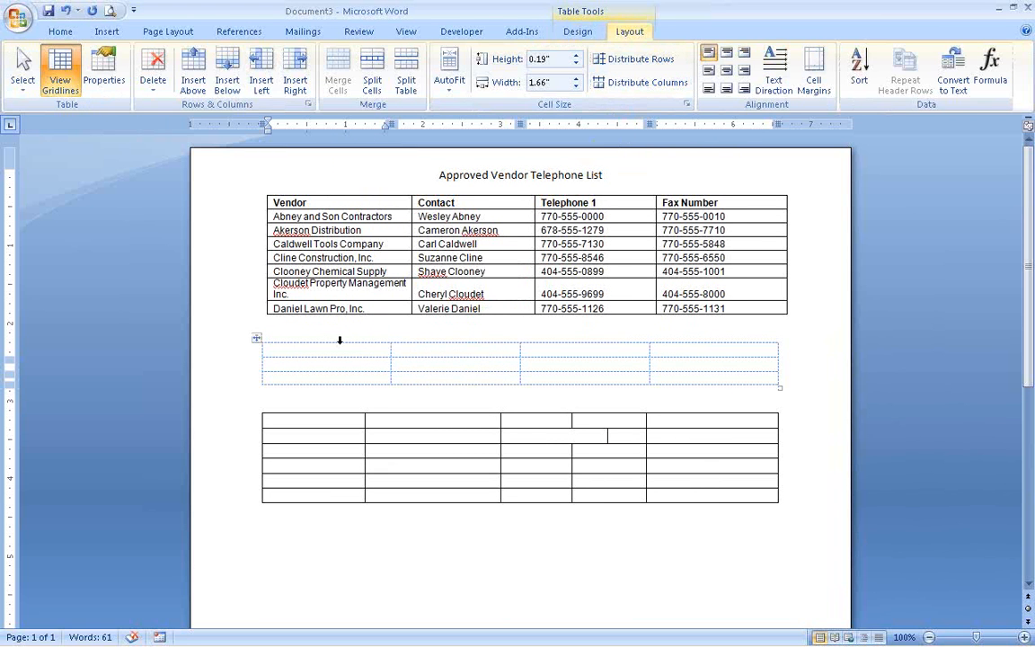
mouse_move(60, 70)
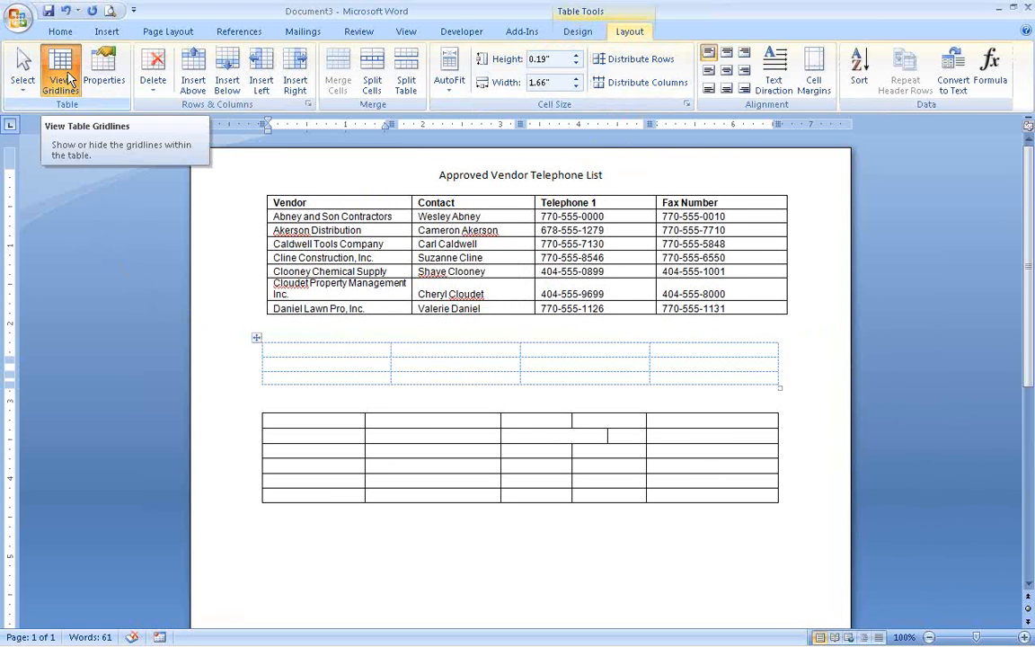
click(324, 363)
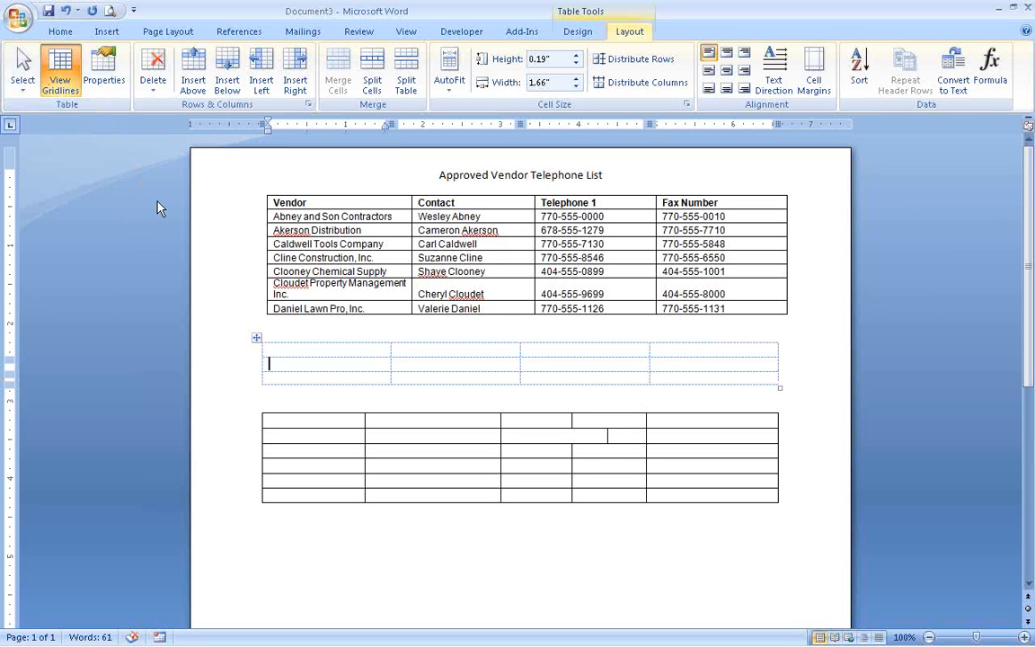
mouse_move(185, 248)
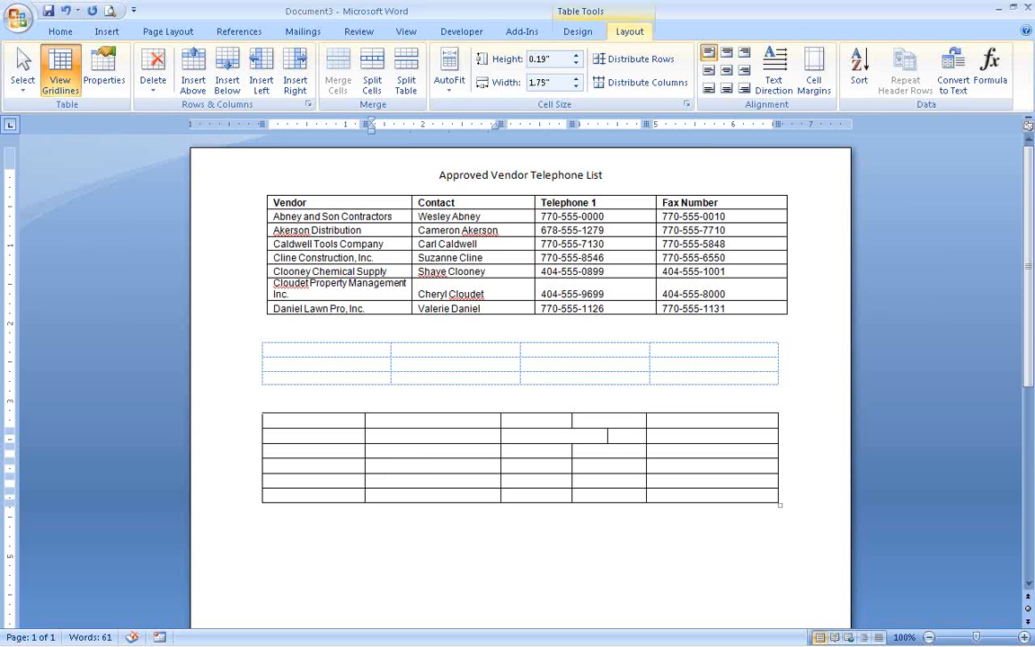
text(qq)
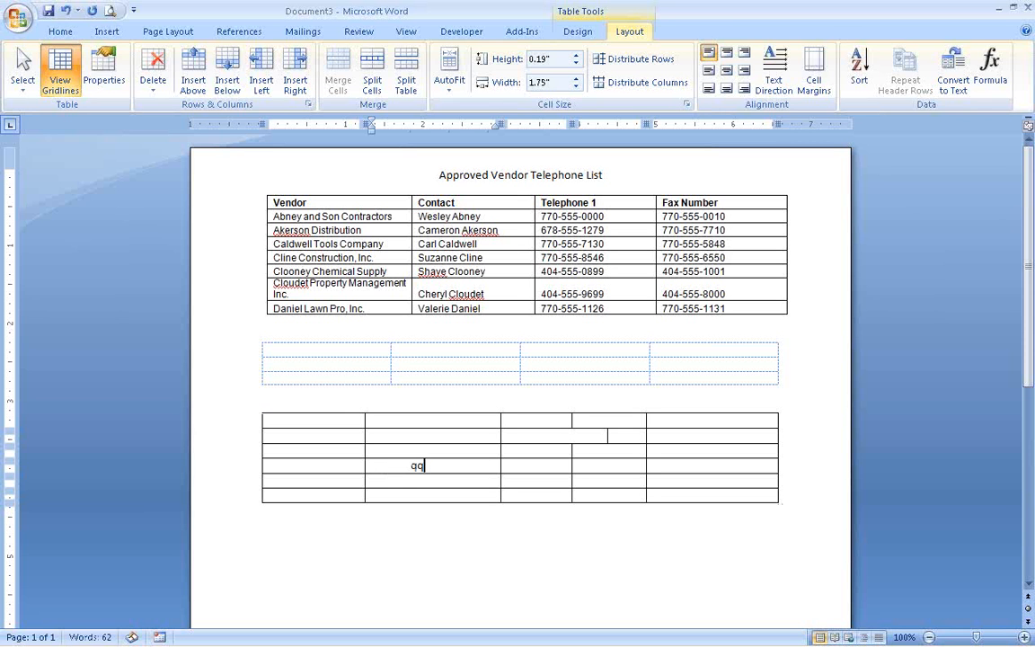